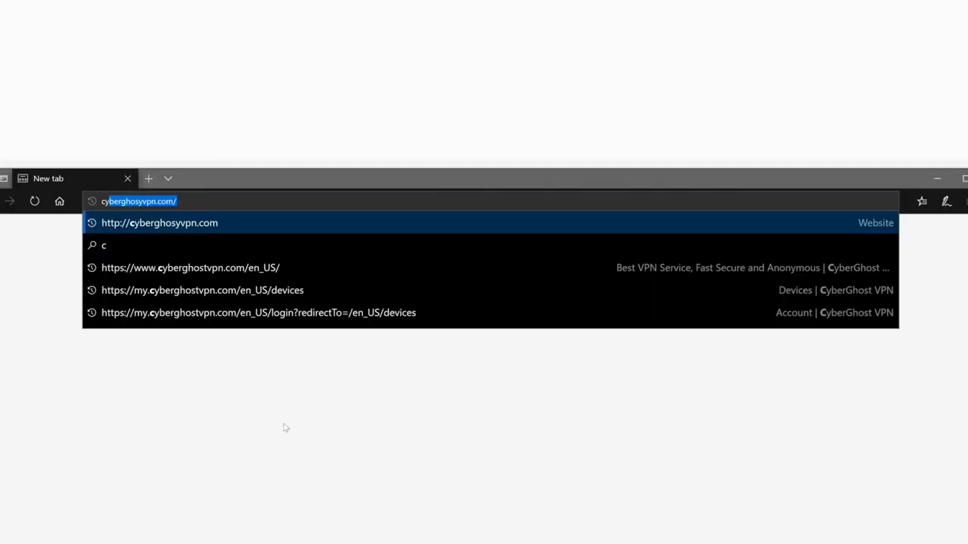
Step: Enter cyberghostvpn.com in Edge's address bar and load the suggested site
{"action": "type", "text": "cyberghostvpn.com"}
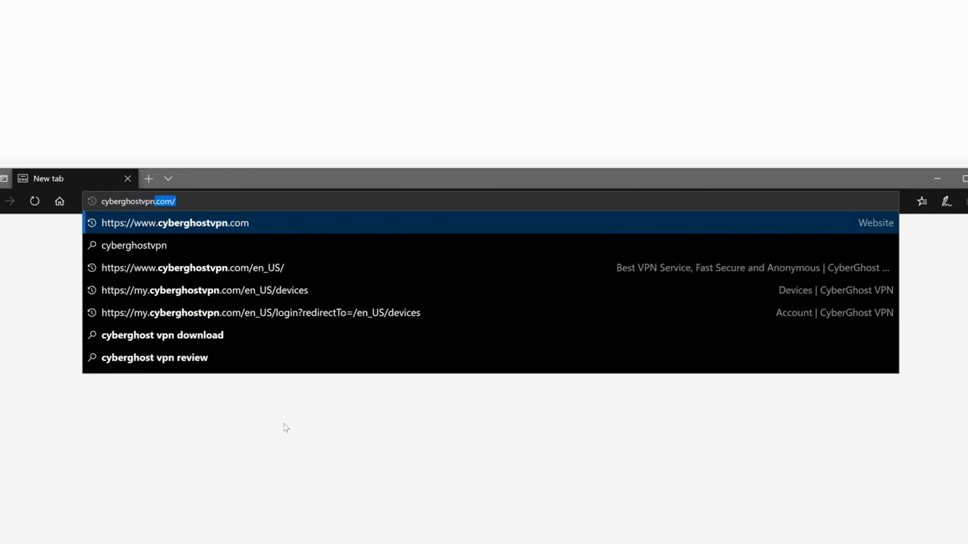
{"action": "left_click", "coordinate": [175, 222]}
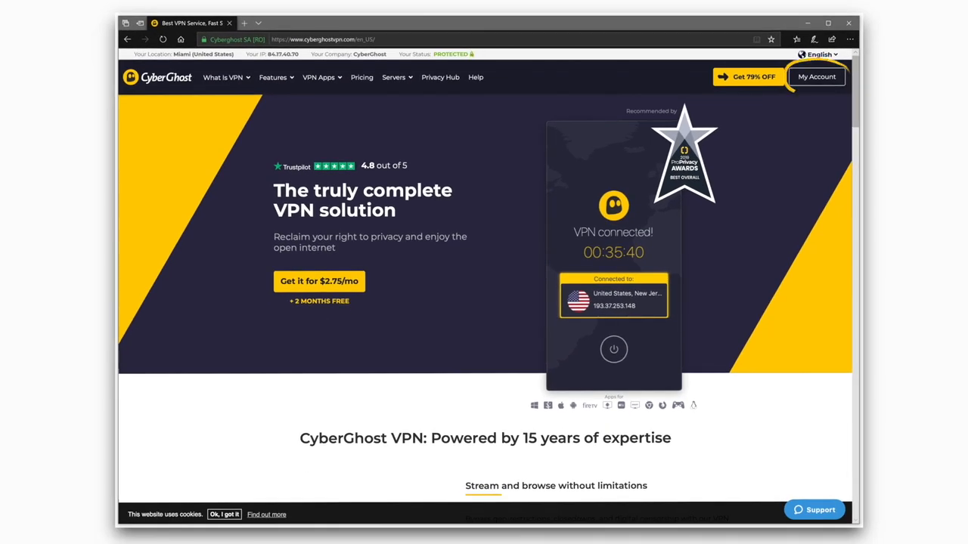
Step: Go to My Account, then My Dedicated IP in the left sidebar
{"action": "left_click", "coordinate": [815, 77]}
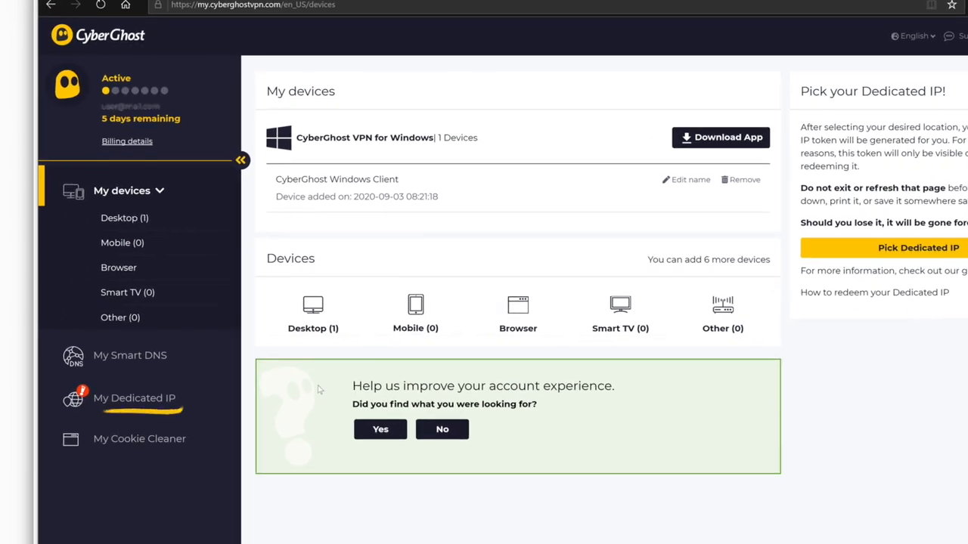
{"action": "left_click", "coordinate": [135, 397]}
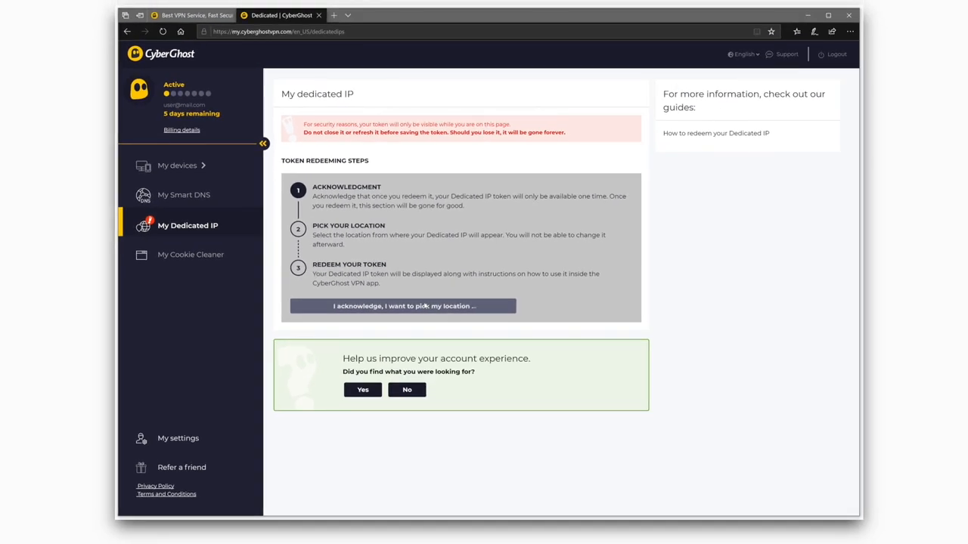
Step: Pick New York, redeem the dedicated IP token, and save the file as token.txt
{"action": "left_click", "coordinate": [403, 306]}
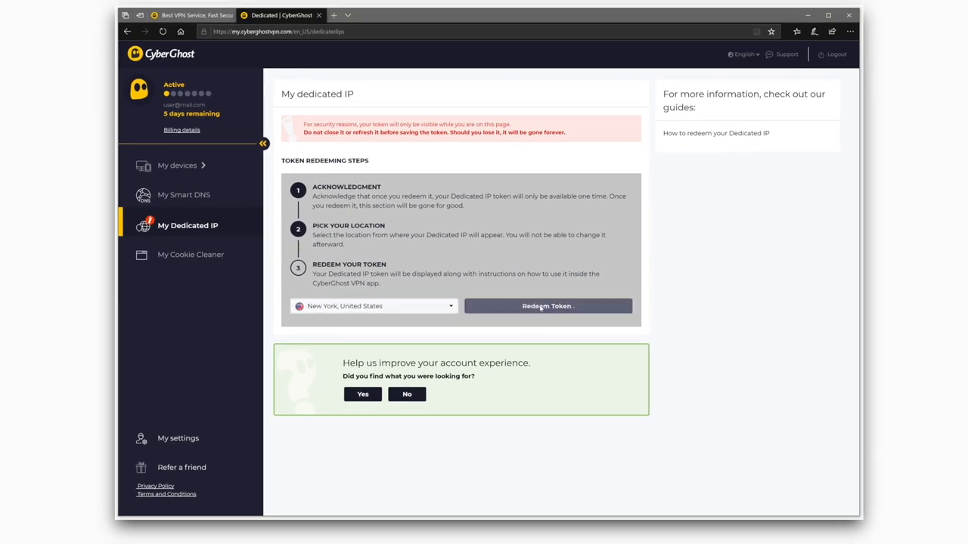
{"action": "left_click", "coordinate": [548, 306]}
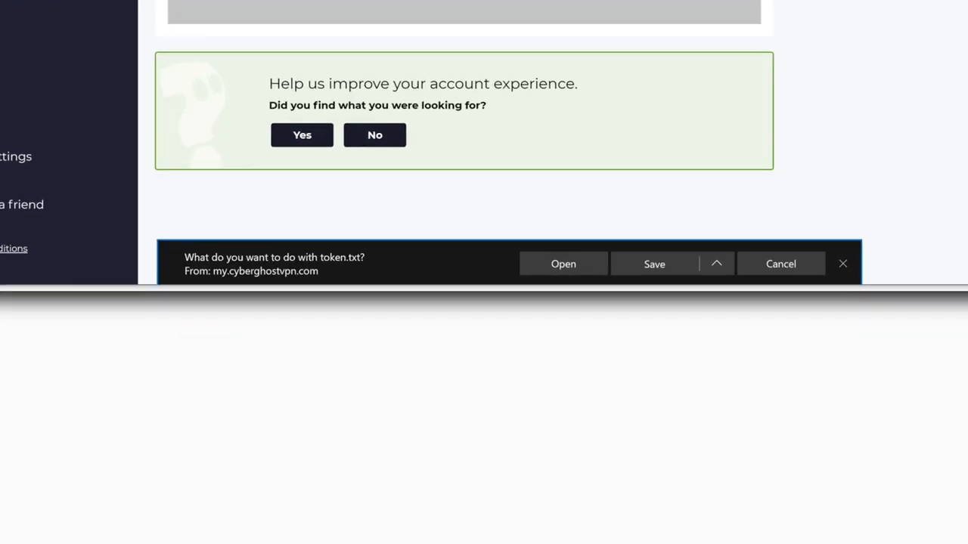
{"action": "left_click", "coordinate": [716, 264]}
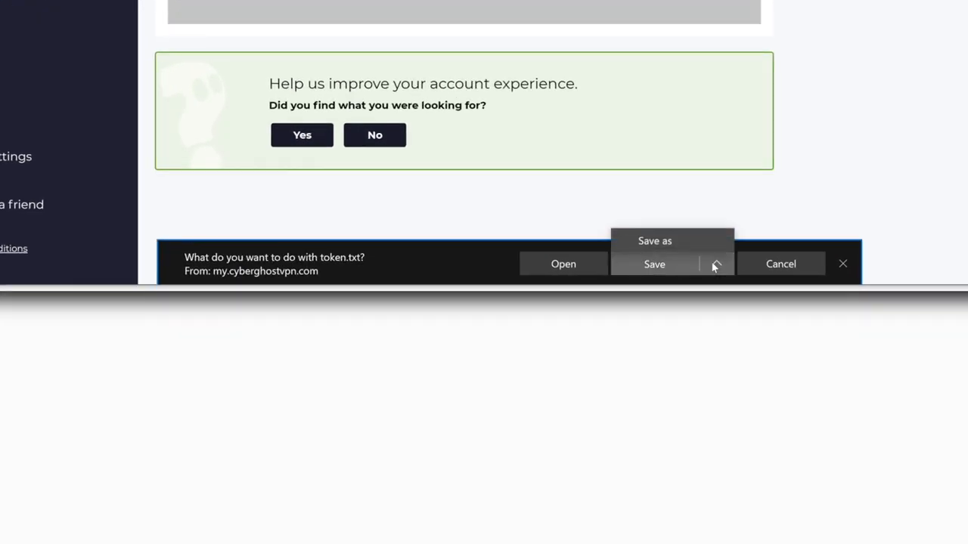
{"action": "left_click", "coordinate": [654, 264]}
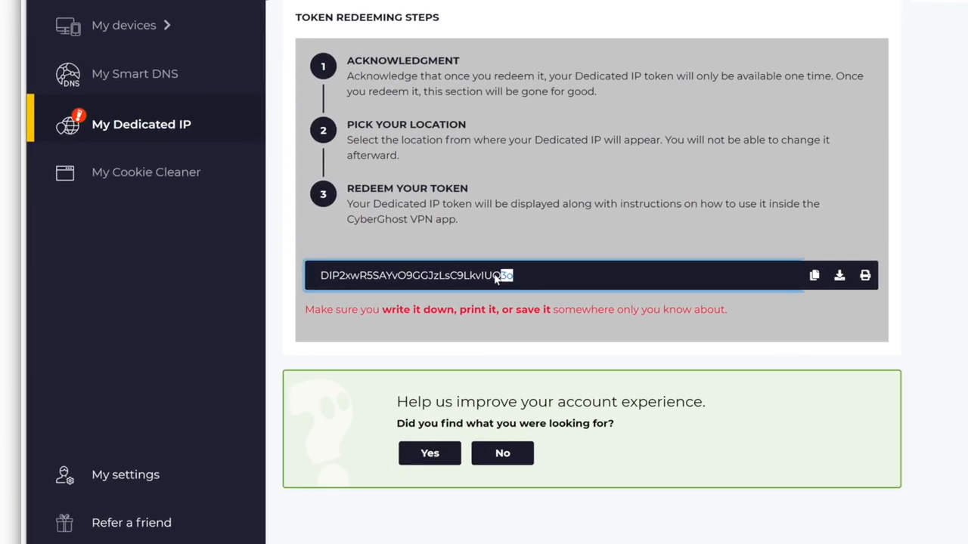
Step: Copy the generated dedicated IP token from its field
{"action": "right_click", "coordinate": [415, 275]}
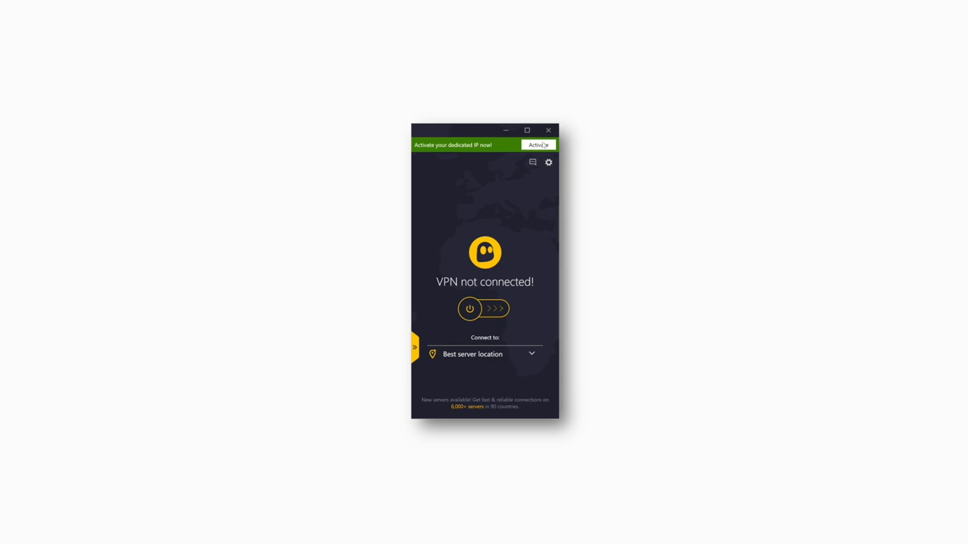
Step: Paste the copied token into the app's Token box and activate it
{"action": "left_click", "coordinate": [538, 144]}
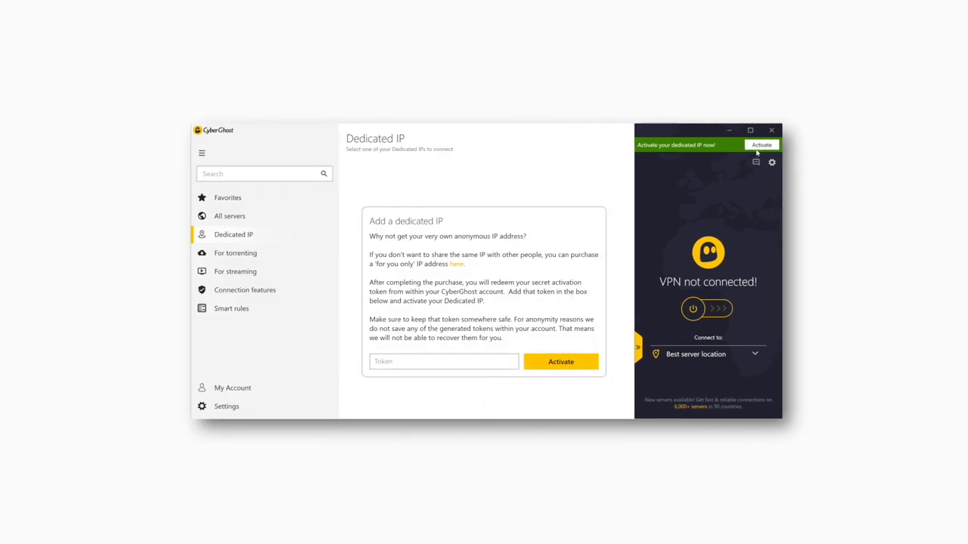
{"action": "right_click", "coordinate": [444, 362]}
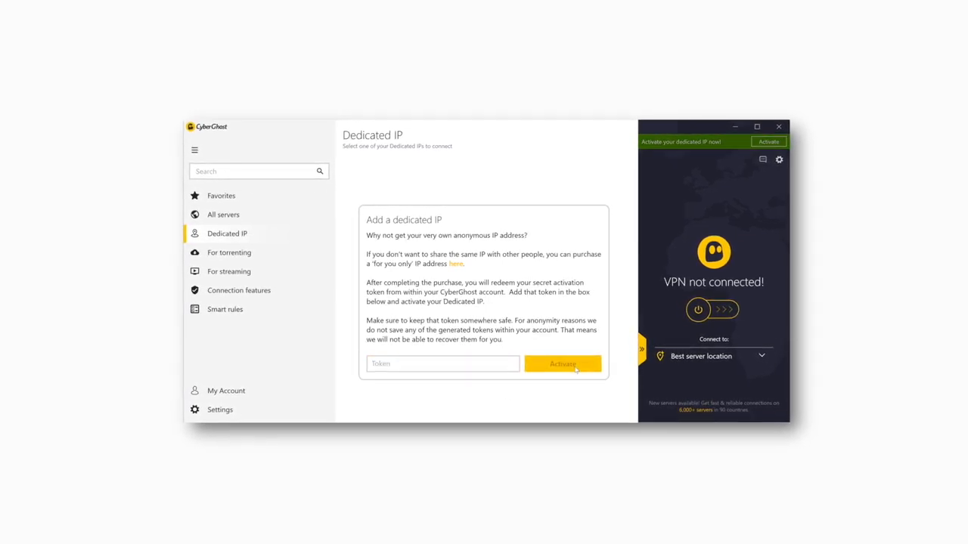
{"action": "left_click", "coordinate": [563, 364]}
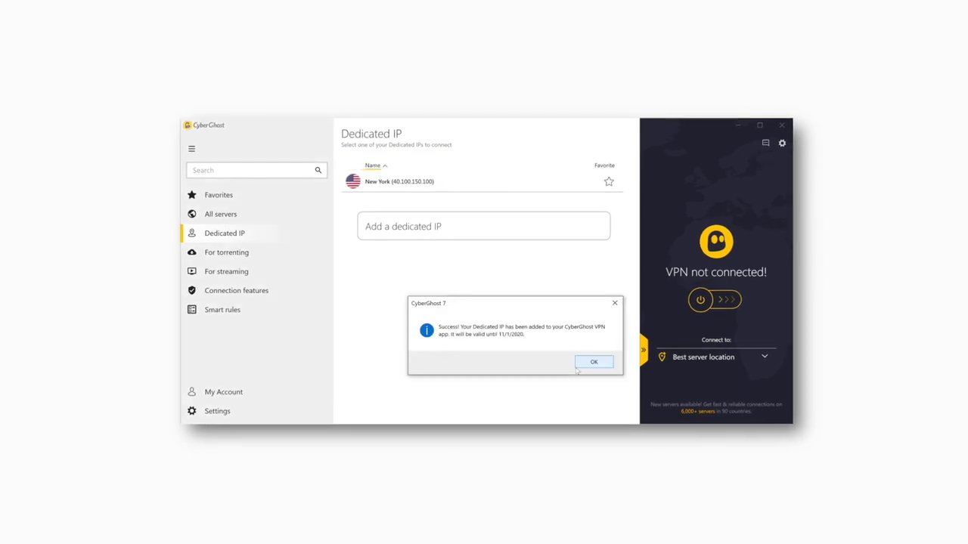
Step: Dismiss the success dialog, star the New York dedicated IP, and connect through it
{"action": "left_click", "coordinate": [593, 362]}
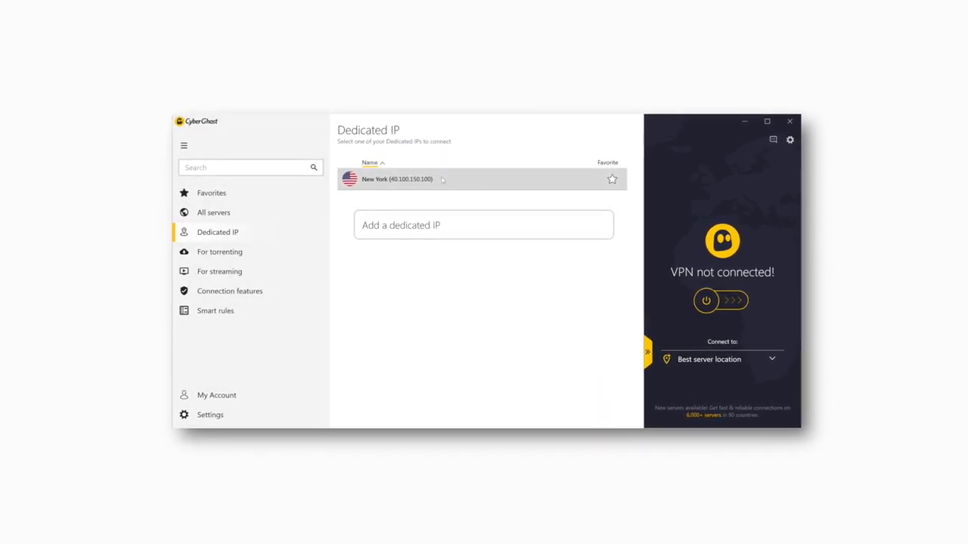
{"action": "left_click", "coordinate": [612, 179]}
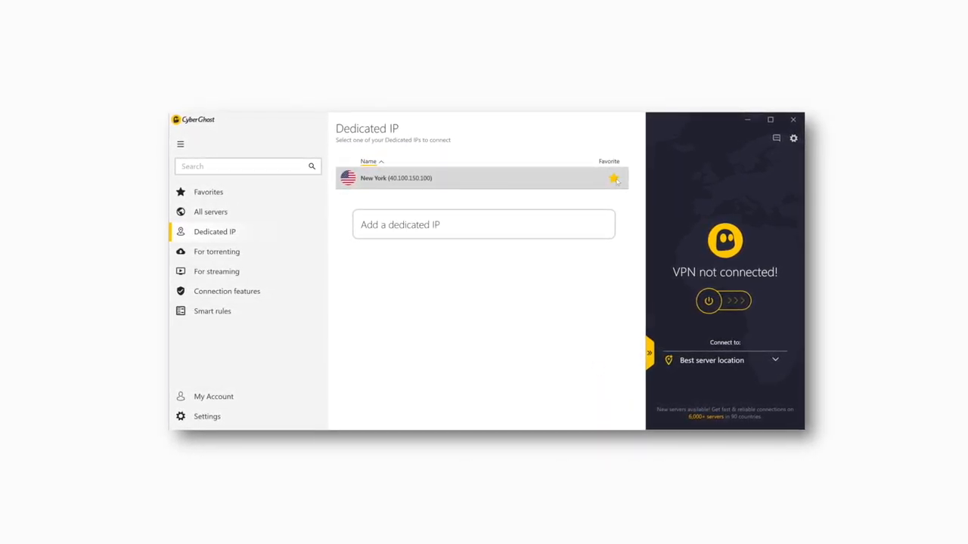
{"action": "left_click", "coordinate": [484, 178]}
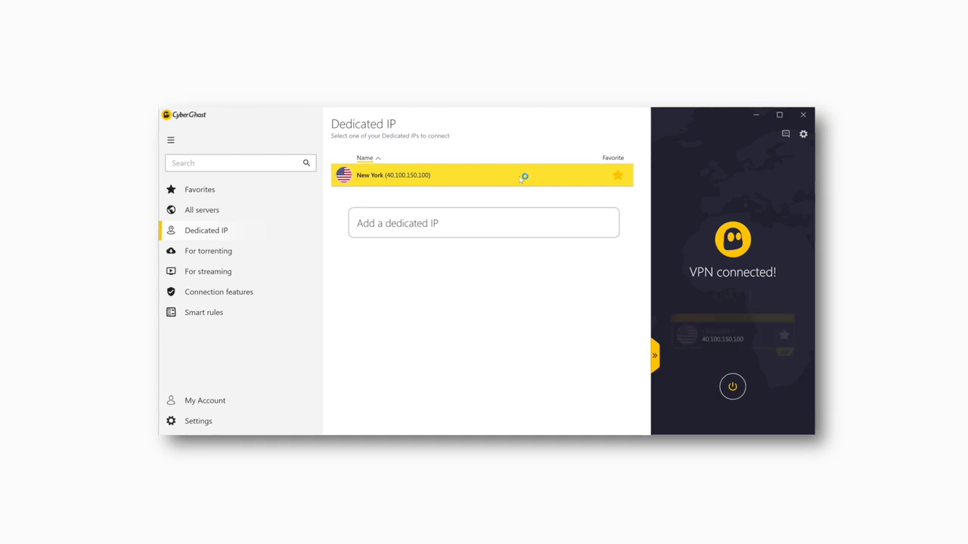
{"action": "left_click", "coordinate": [482, 174]}
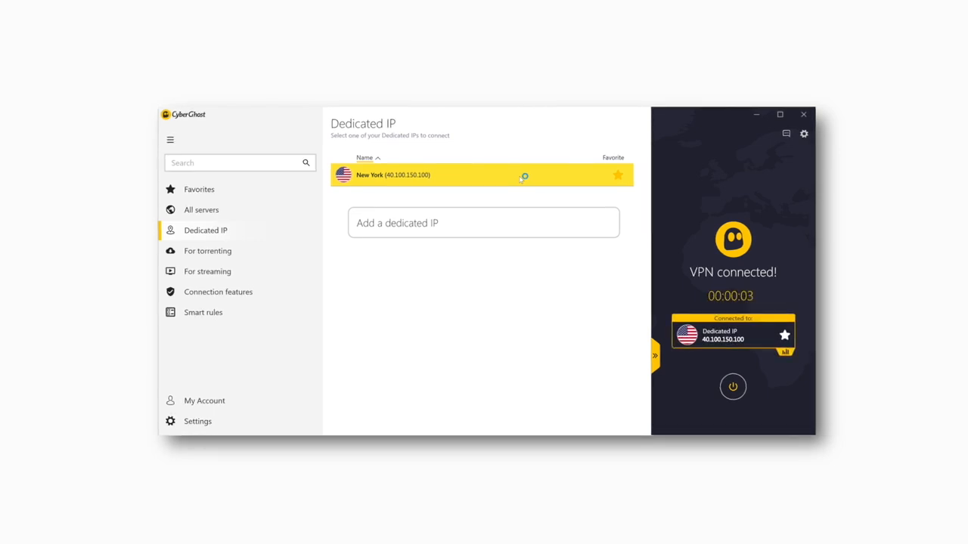